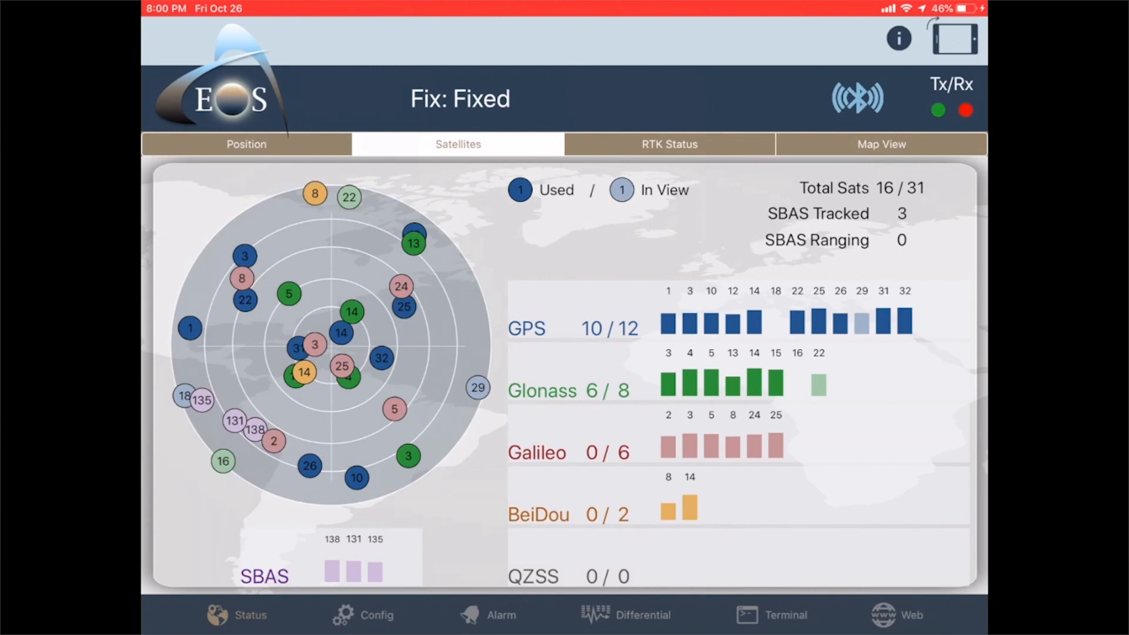
- Check the app version info, then set Altitude Reference to Orthometric under Config > Altitude
click(898, 38)
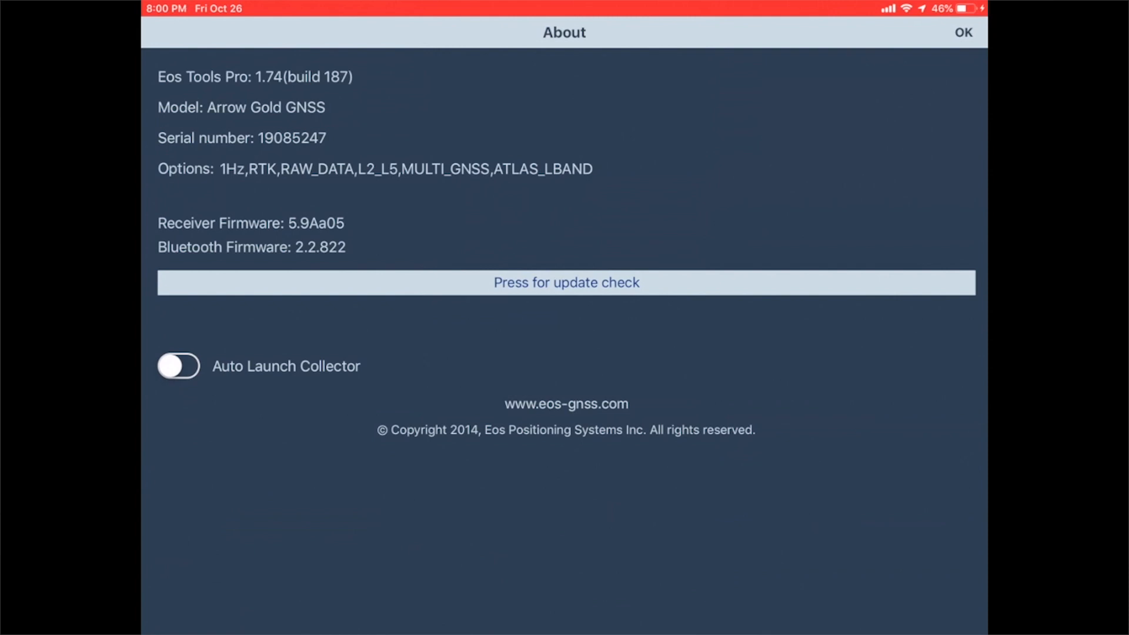
click(964, 32)
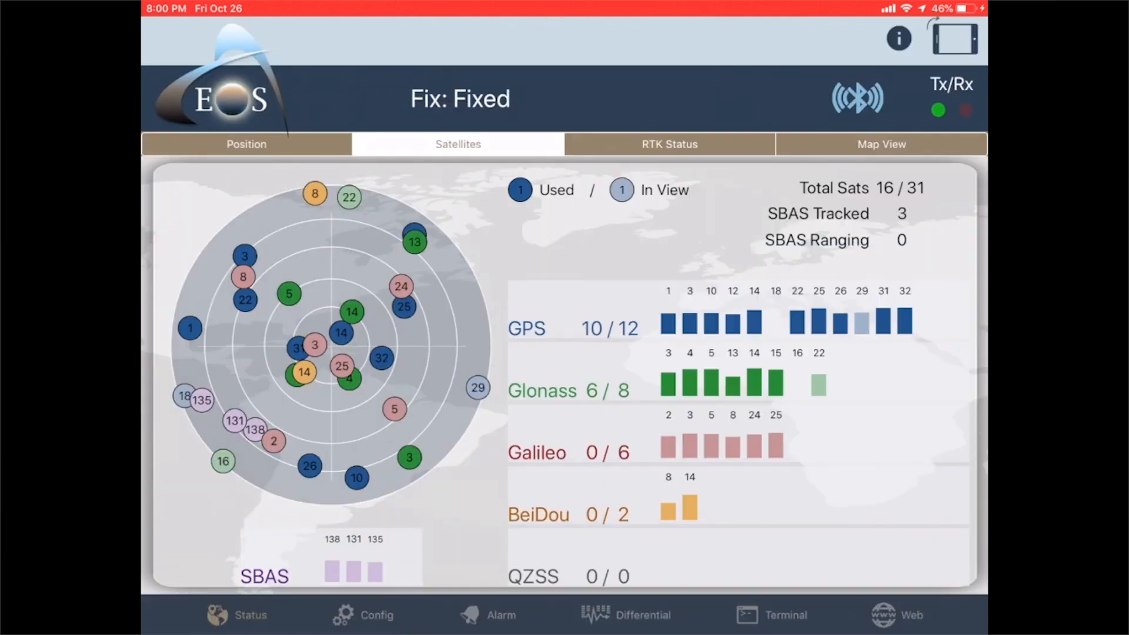
click(245, 144)
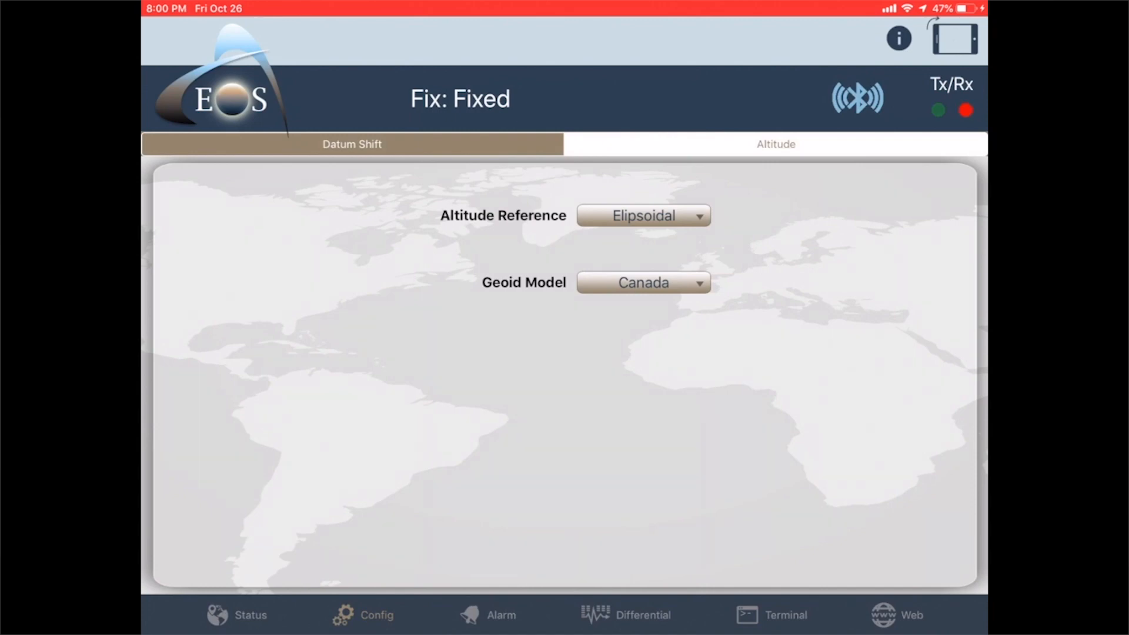
click(643, 215)
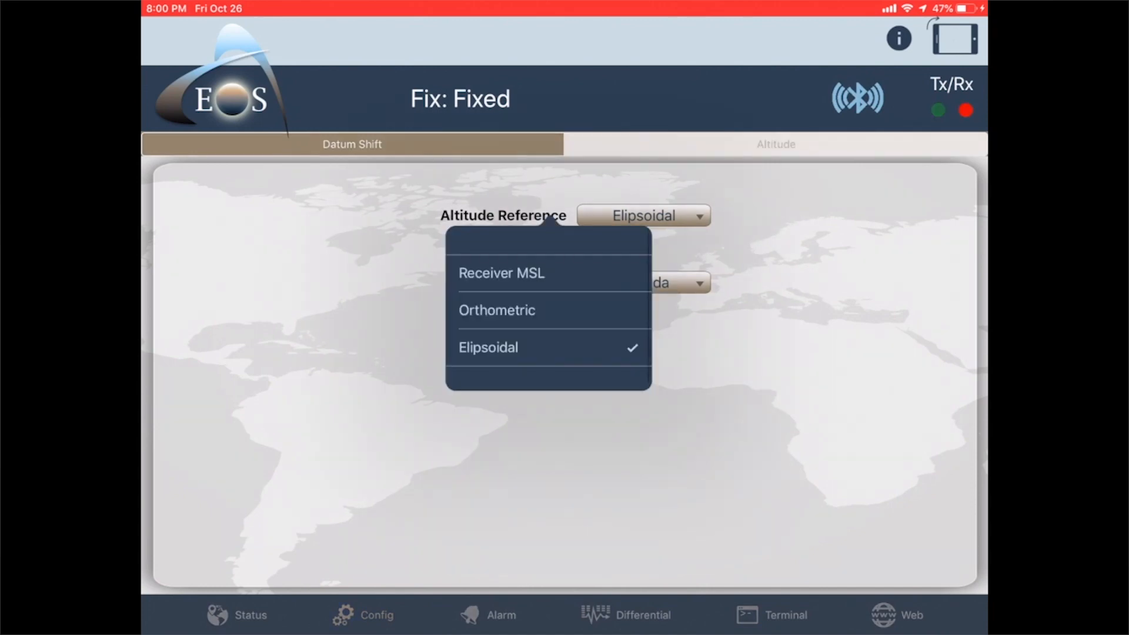
click(497, 310)
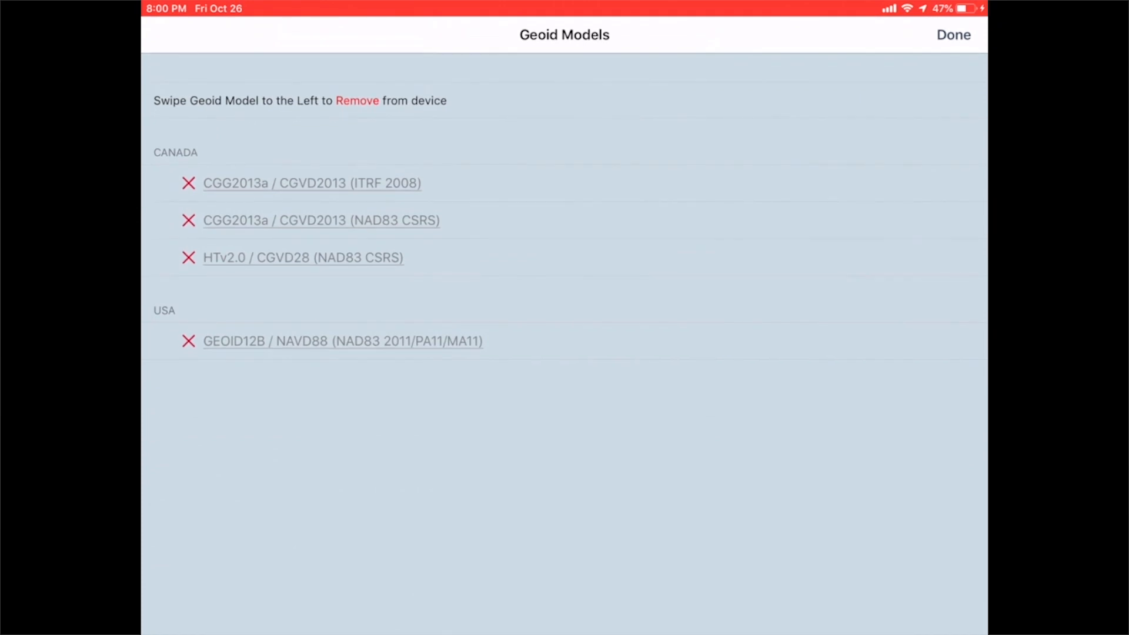
- Download the HTv2.0 / CGVD28 (NAD83 CSRS) geoid model and select it as active
click(302, 258)
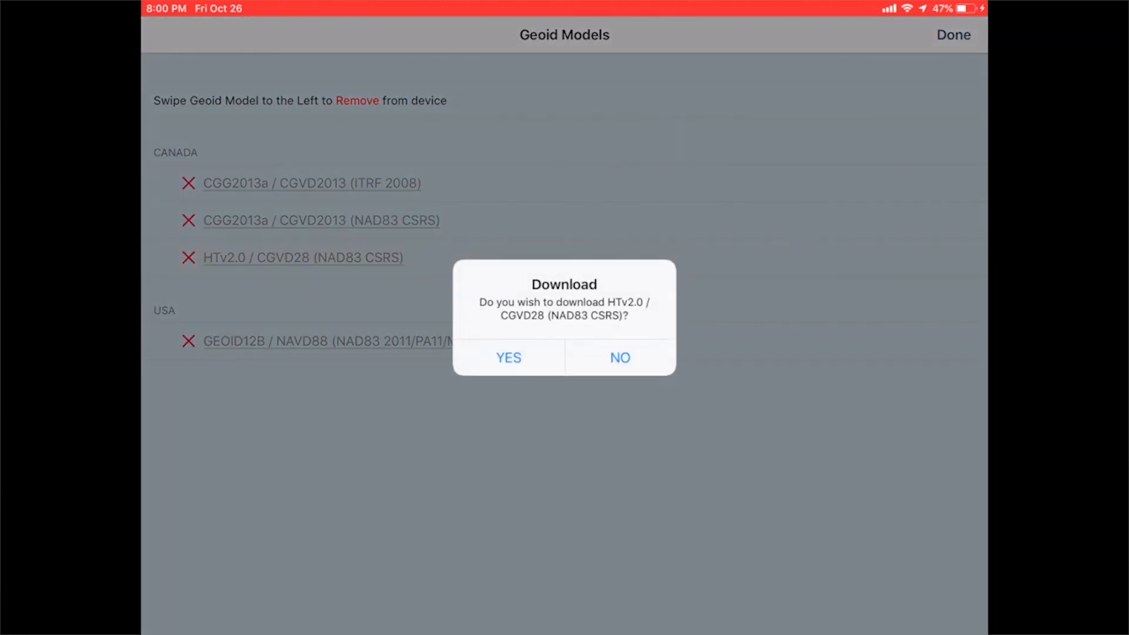
click(508, 358)
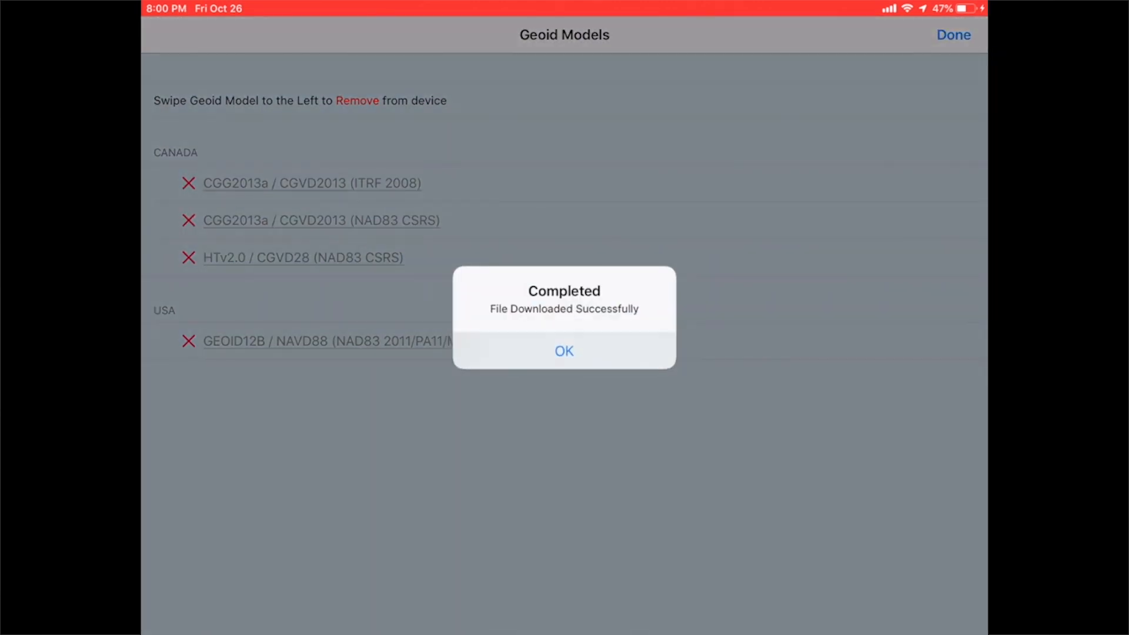
click(563, 350)
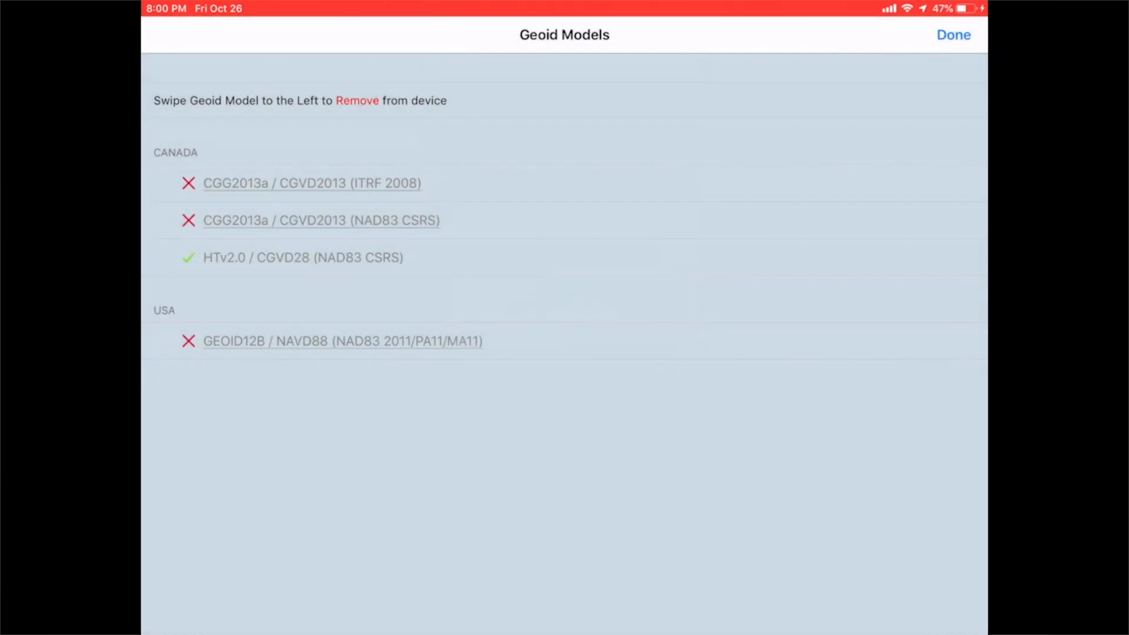
click(302, 258)
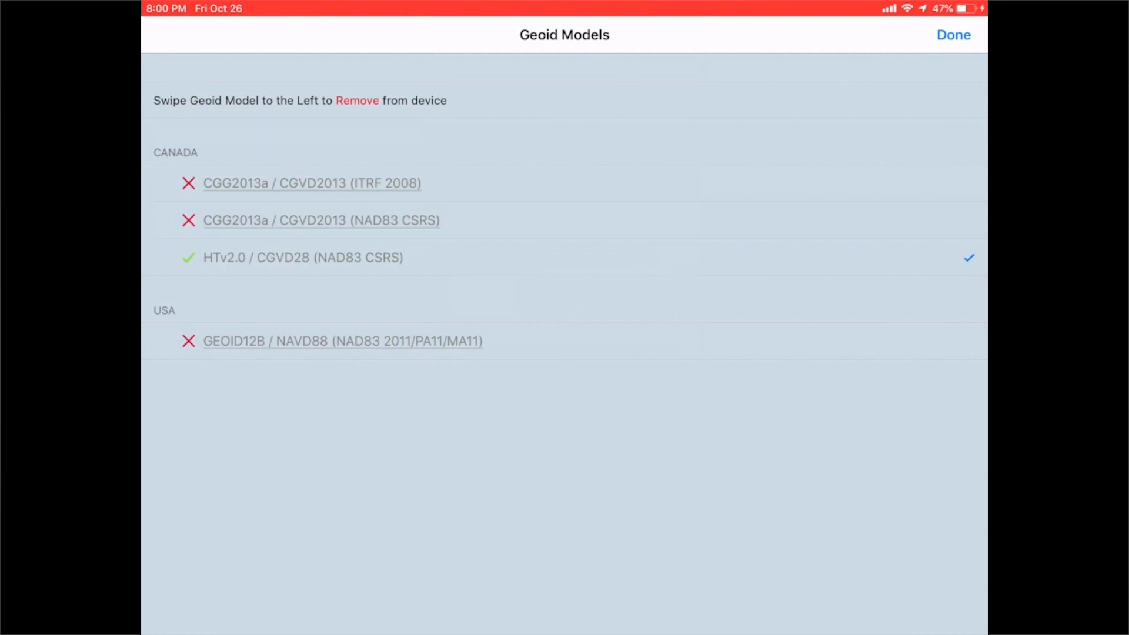
click(953, 34)
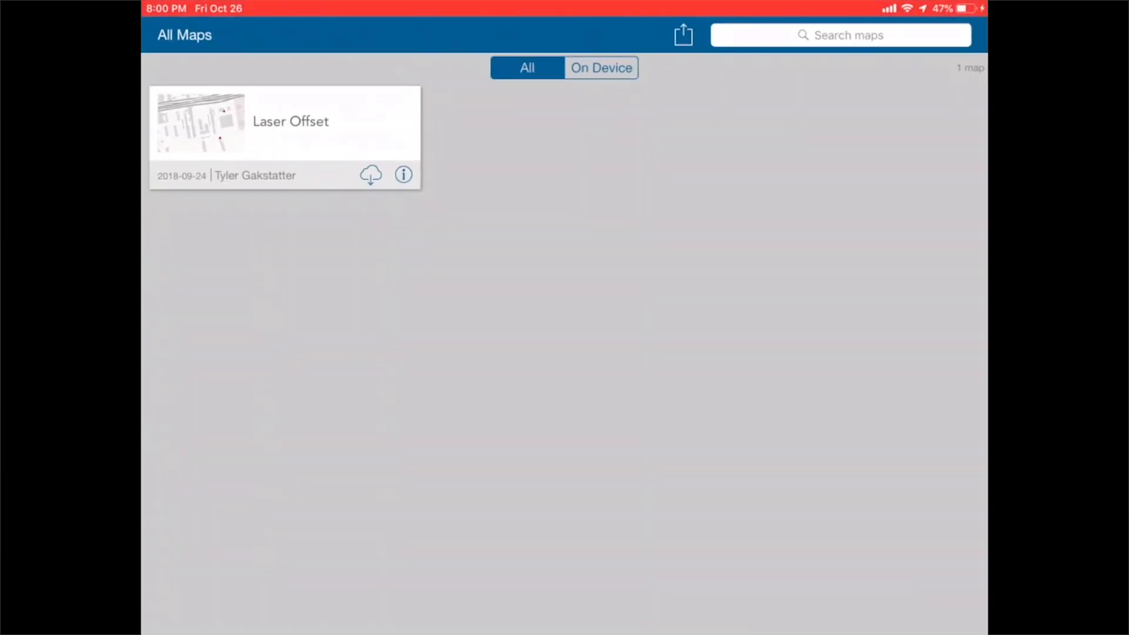
- Confirm Collector version 18.0.2 in About, then enter the app Settings from the menu
click(682, 35)
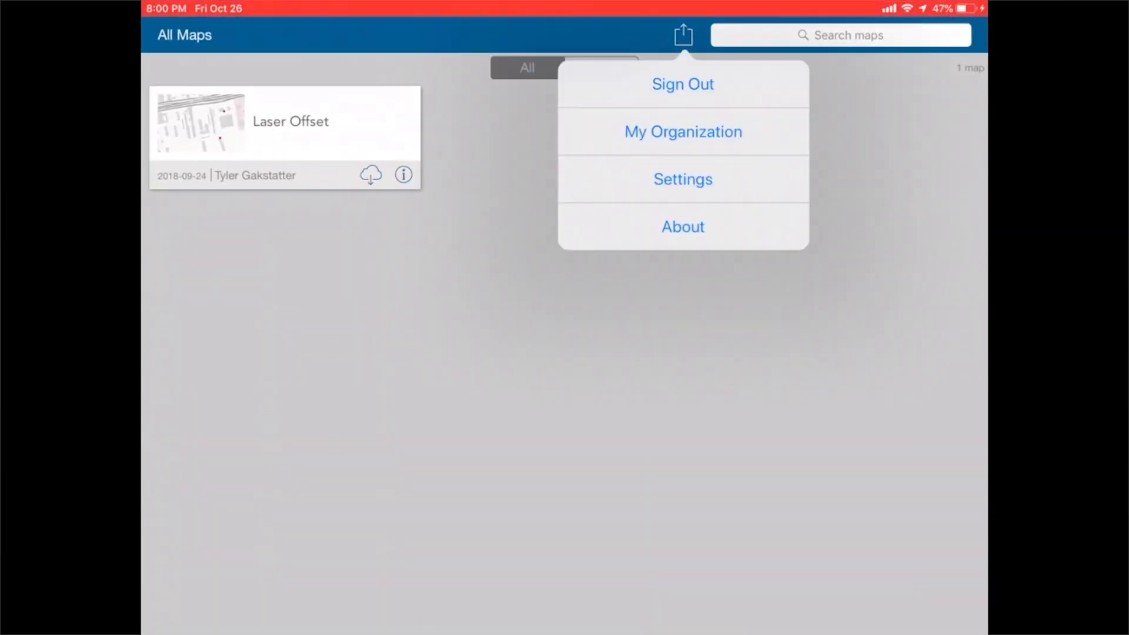
click(682, 226)
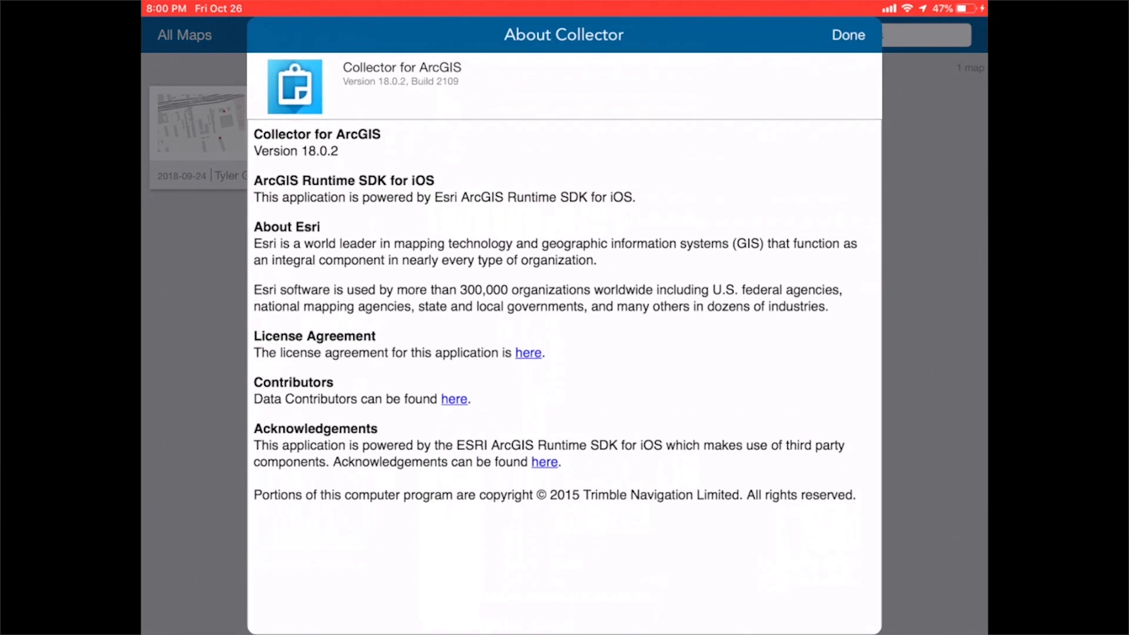
click(847, 35)
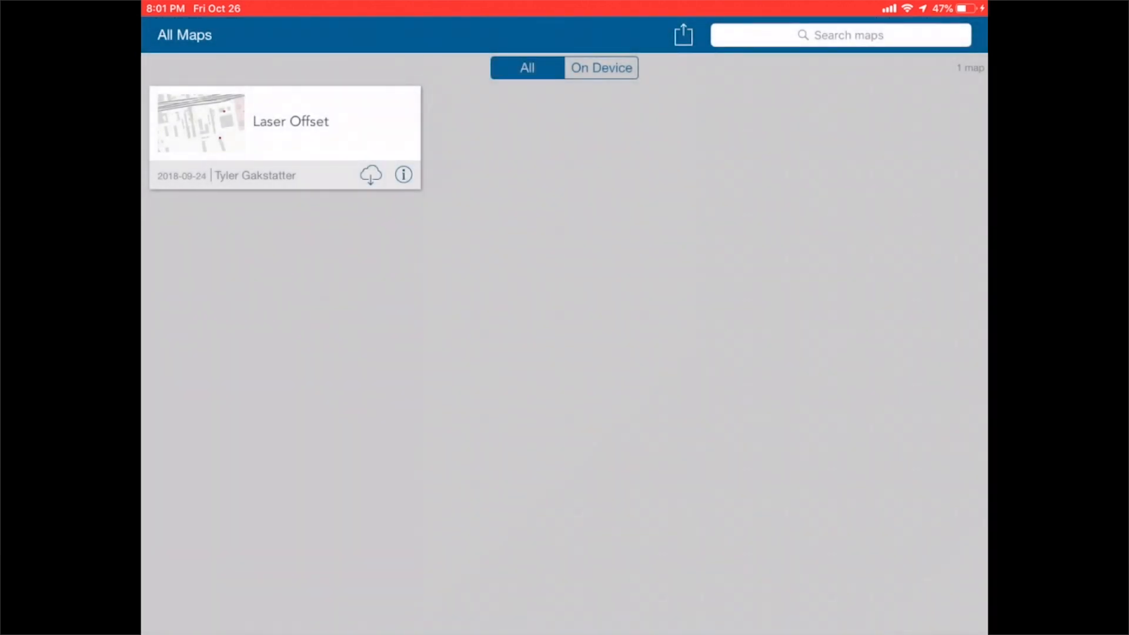
click(682, 35)
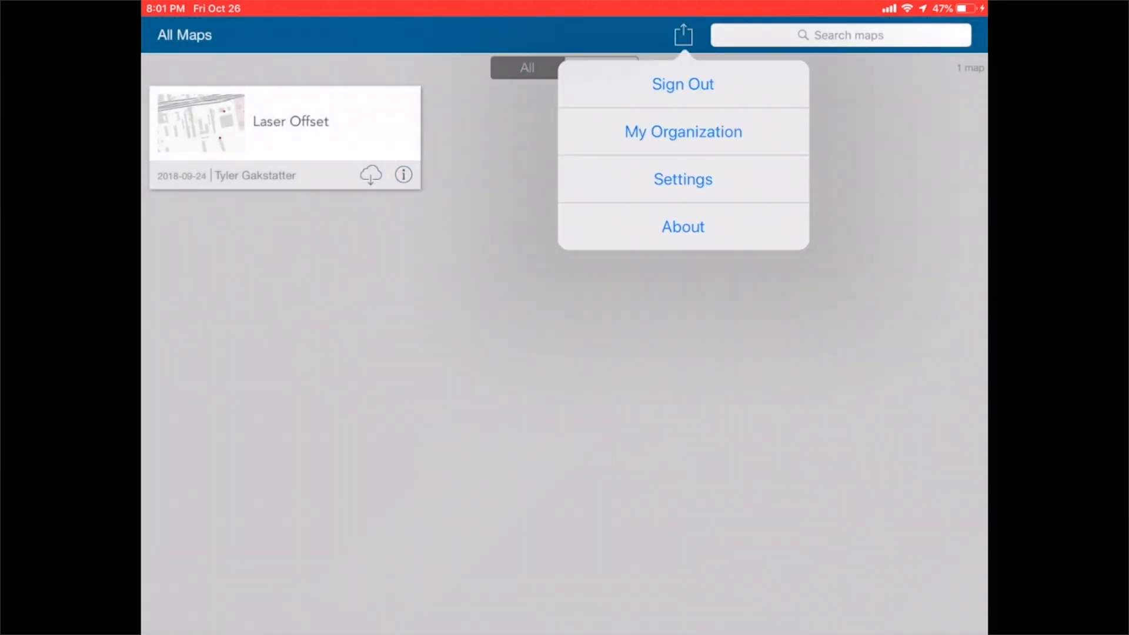
click(681, 179)
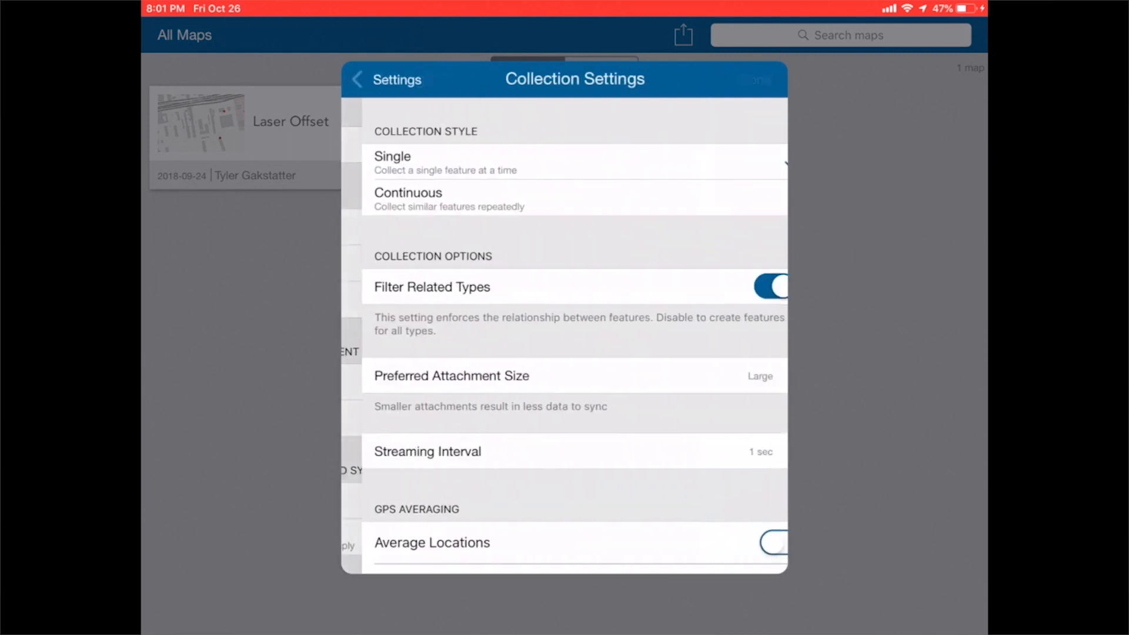
- Choose Eos Tools Pro as the Offset source in Collection Settings and close settings
scroll(down, 3)
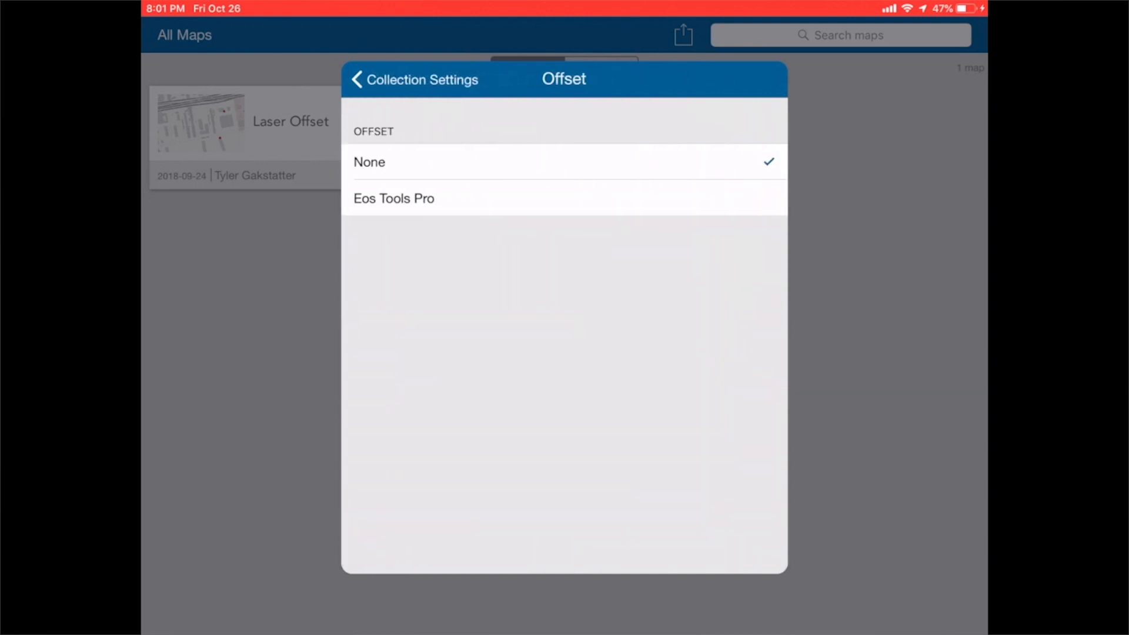
click(392, 198)
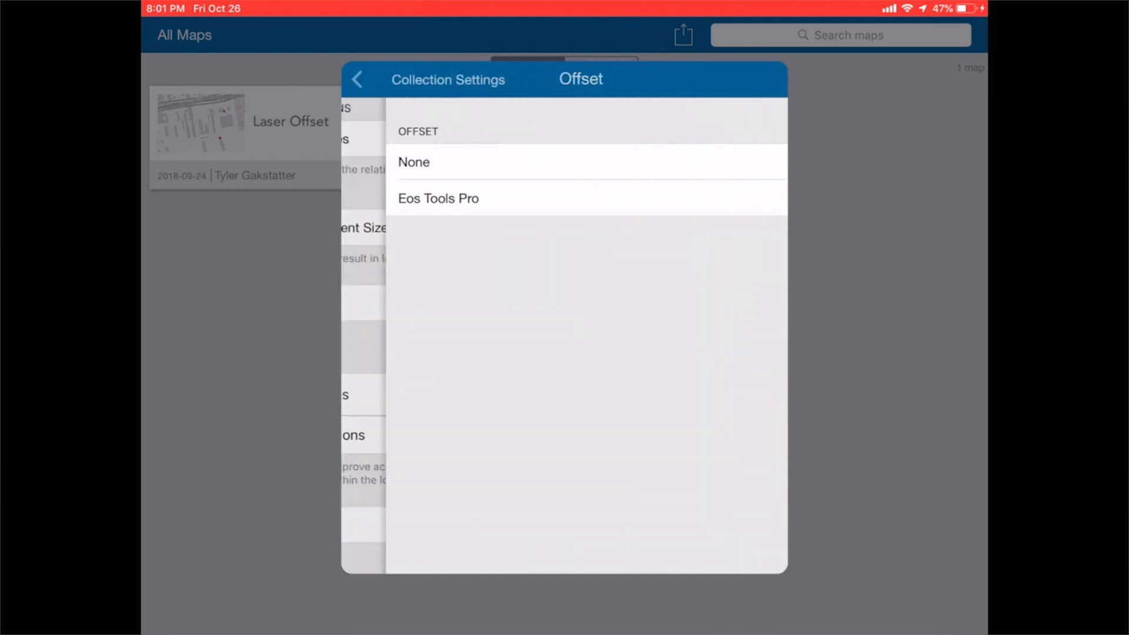
click(359, 78)
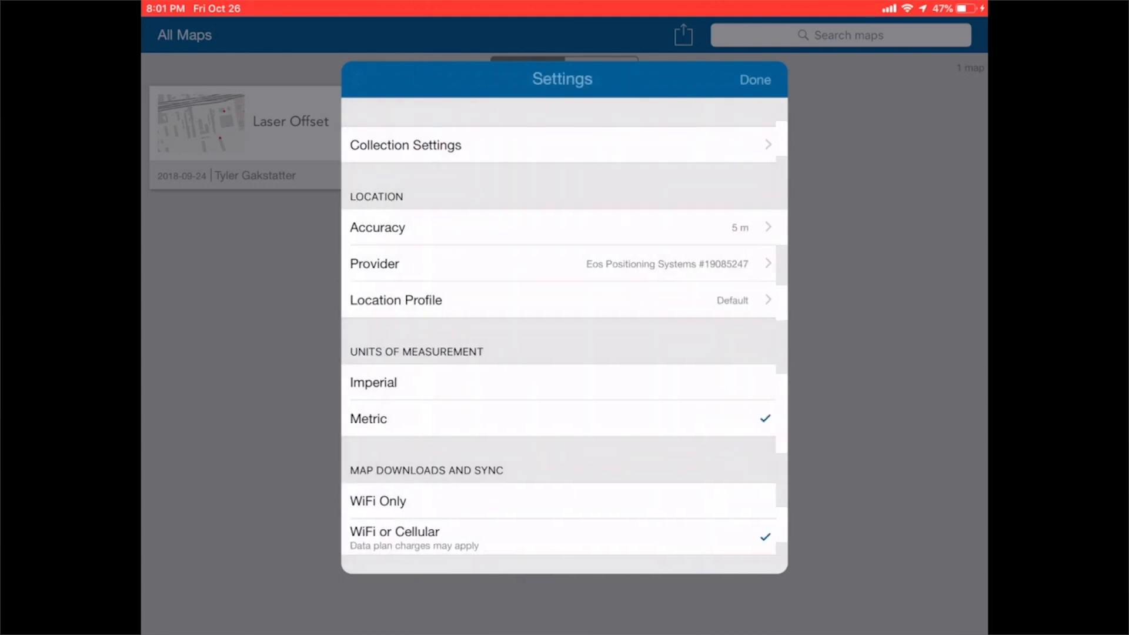
click(755, 80)
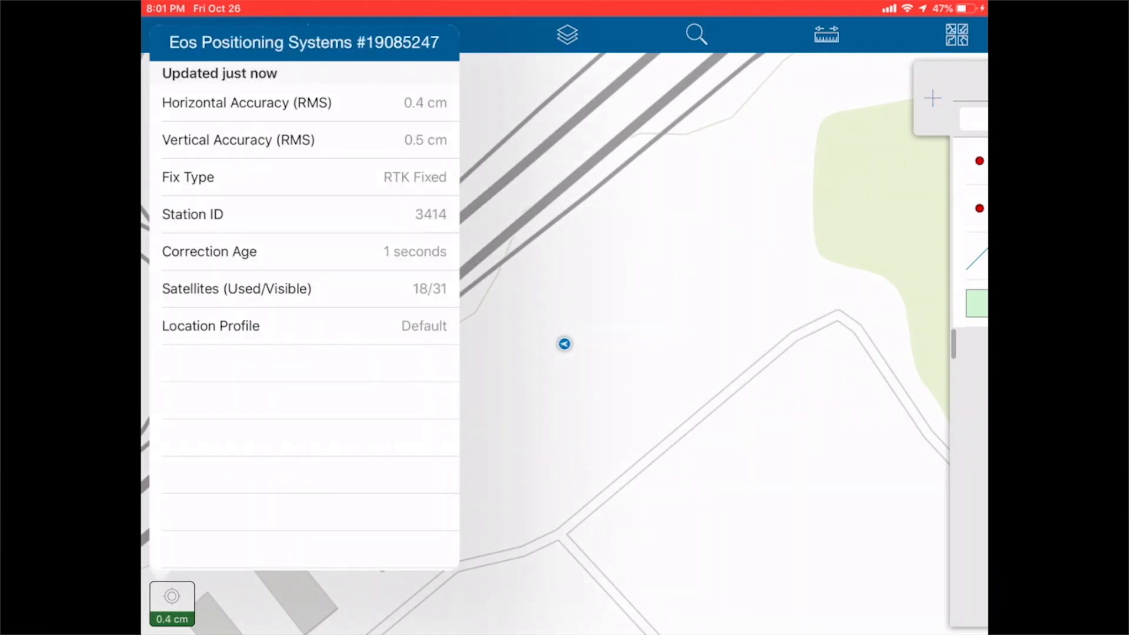
- Begin a new Location point and request its measurement from Eos Tools Pro via the Eos offset
click(309, 35)
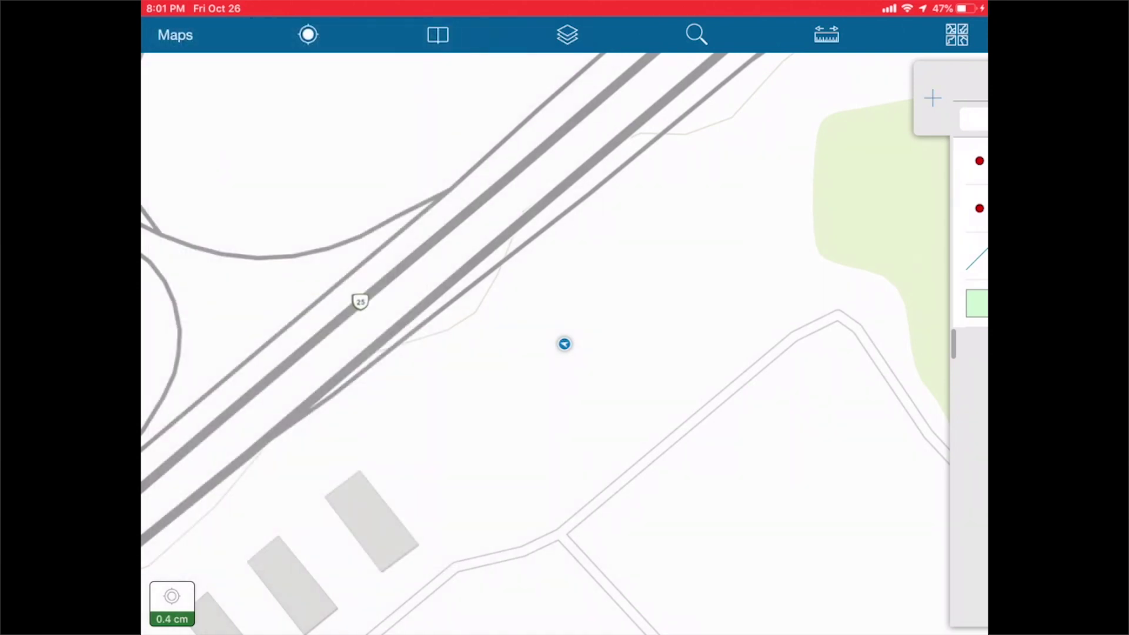
click(931, 98)
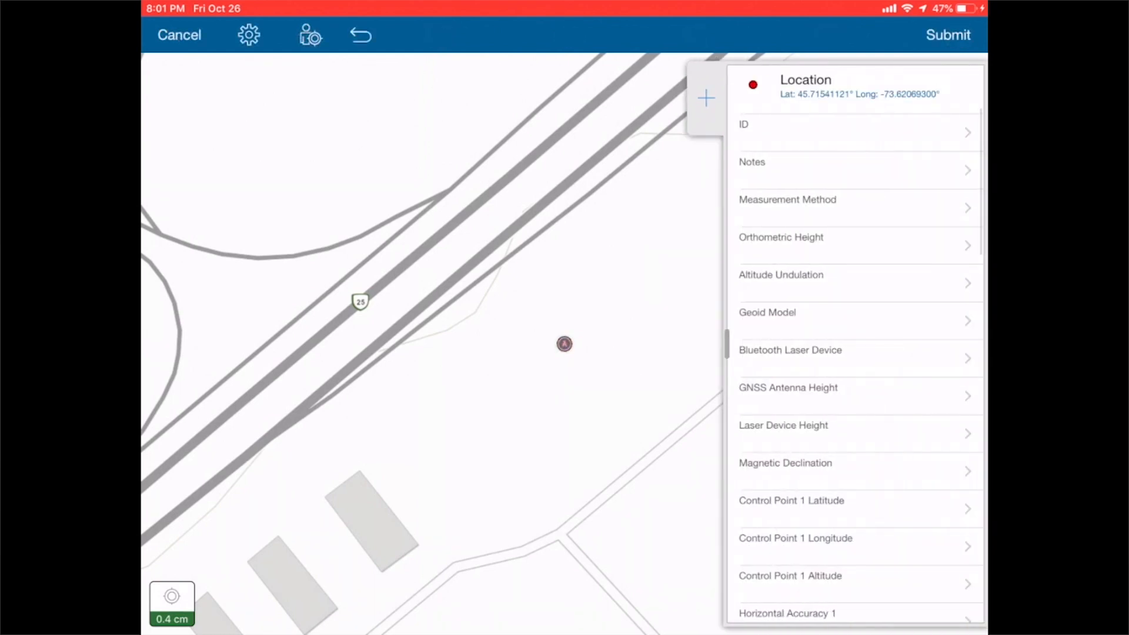
click(309, 35)
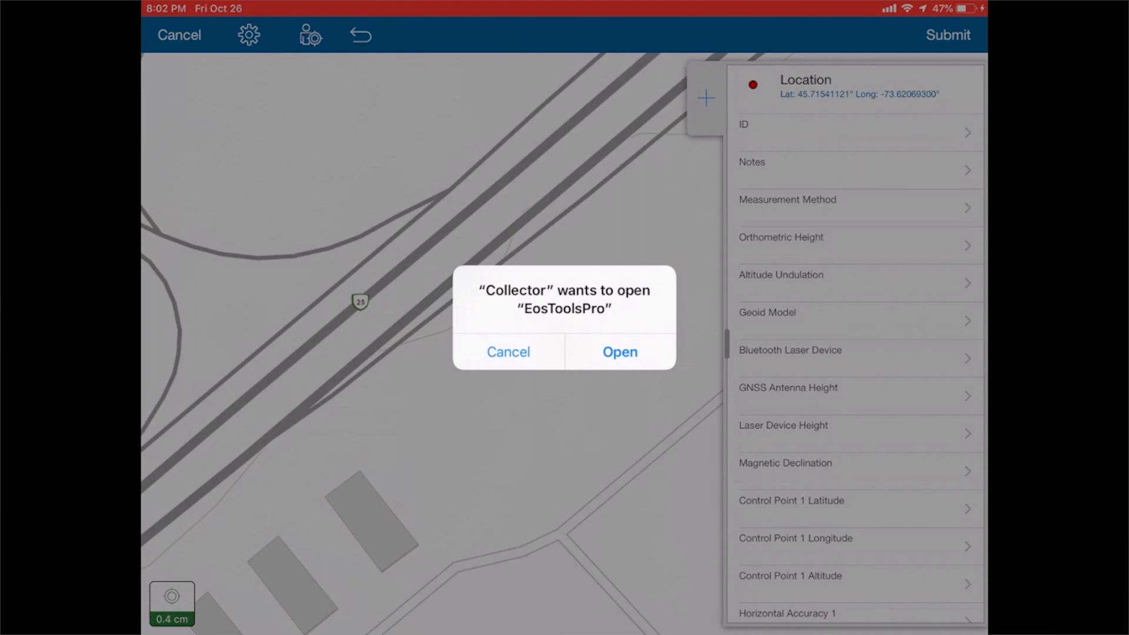
click(620, 352)
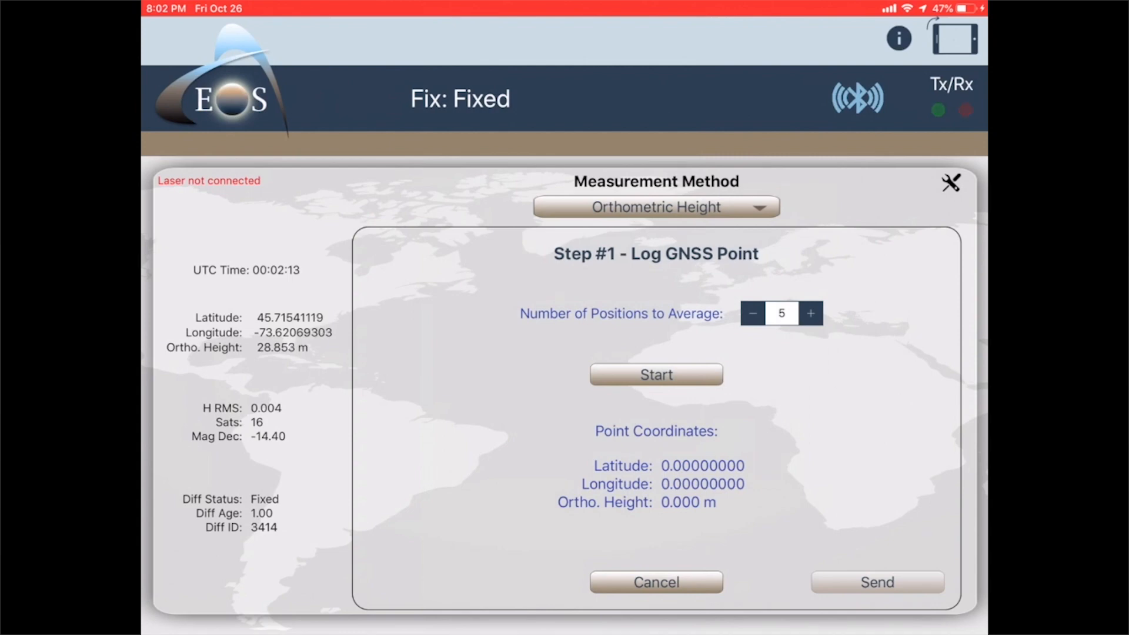
- Start averaging the GNSS point with Orthometric Height as the measurement method
click(656, 374)
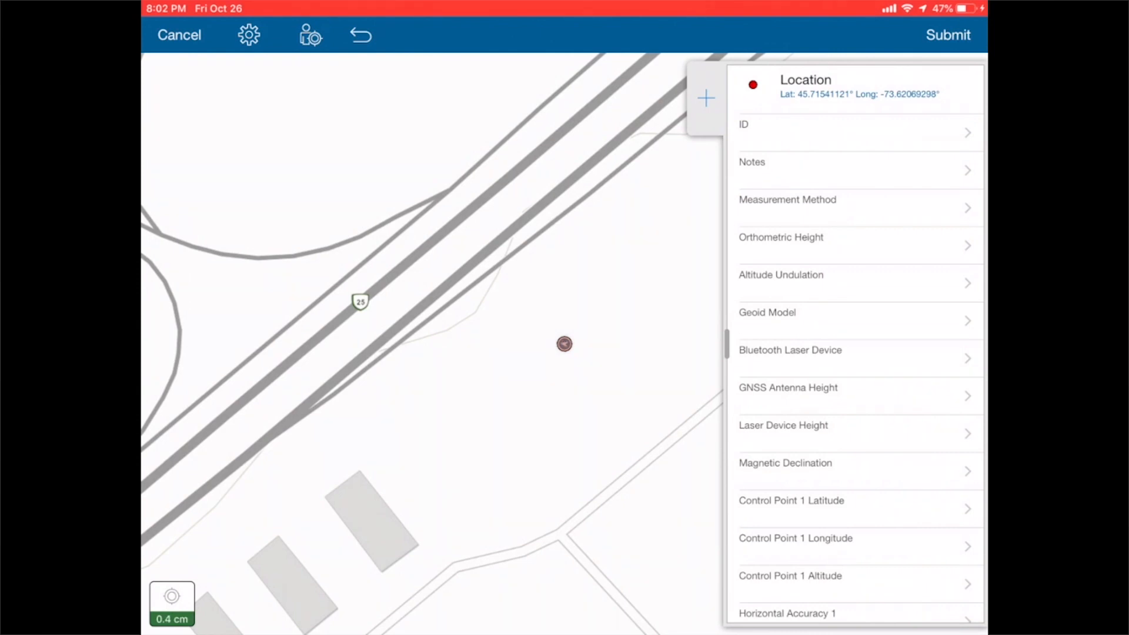
- Submit the point and review its details showing orthometric height 28.854 and the Canada HTv2.0 geoid model
click(947, 35)
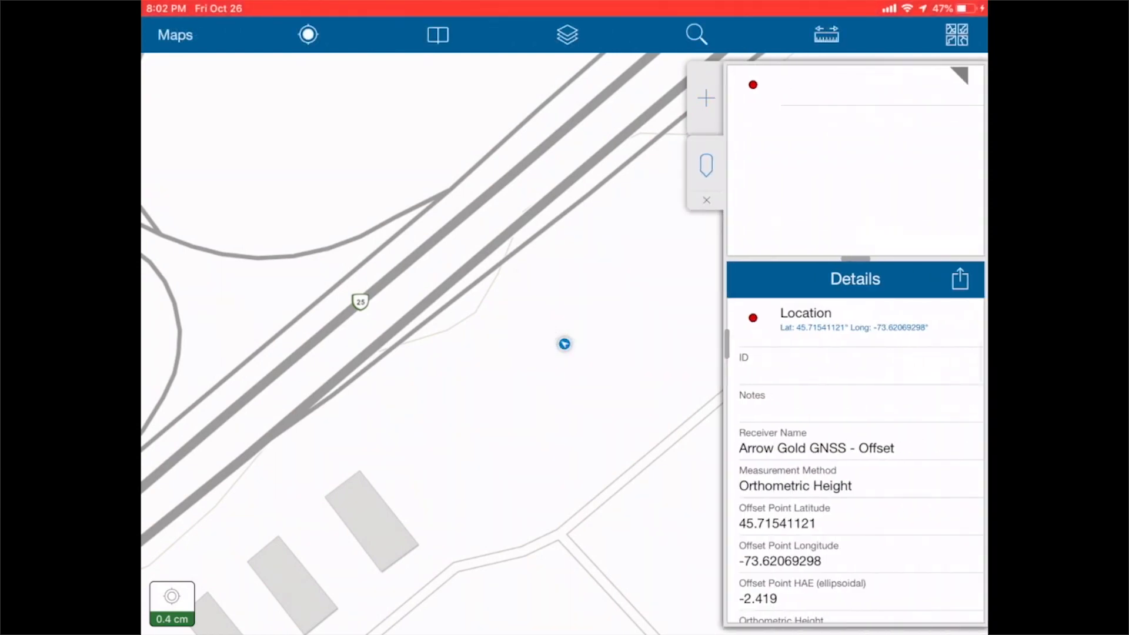
scroll(down, 3)
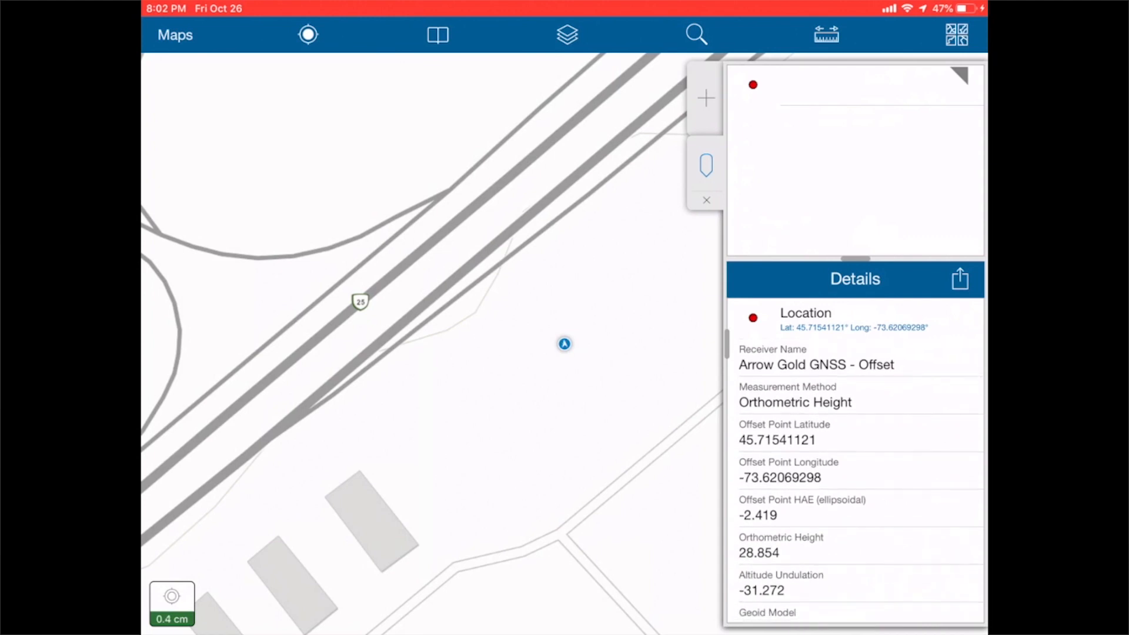
scroll(down, 3)
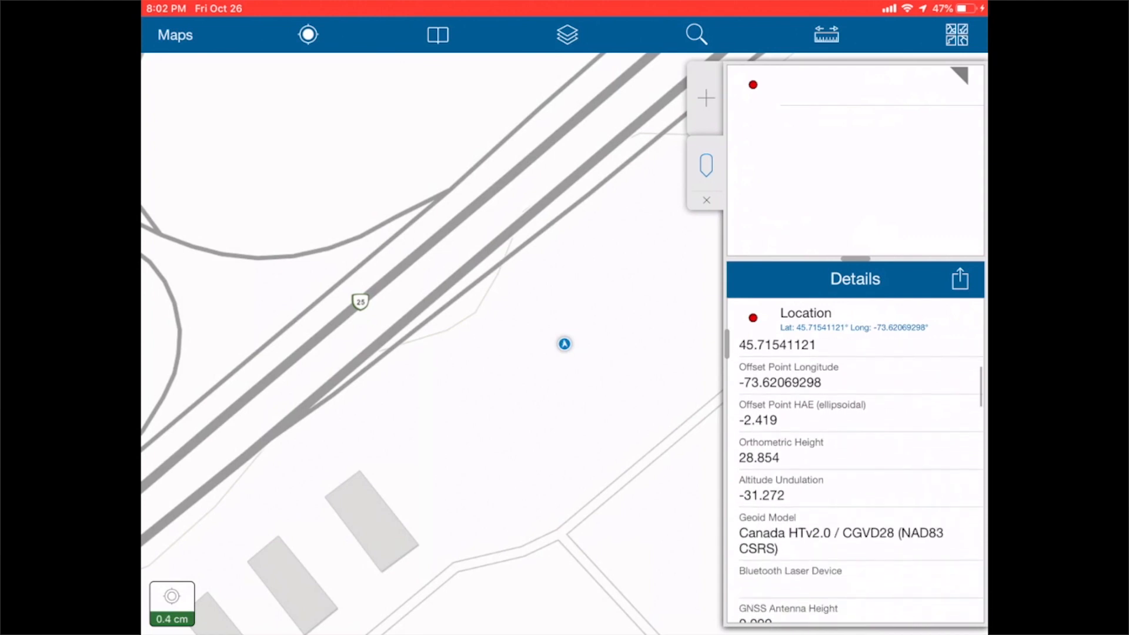
scroll(down, 3)
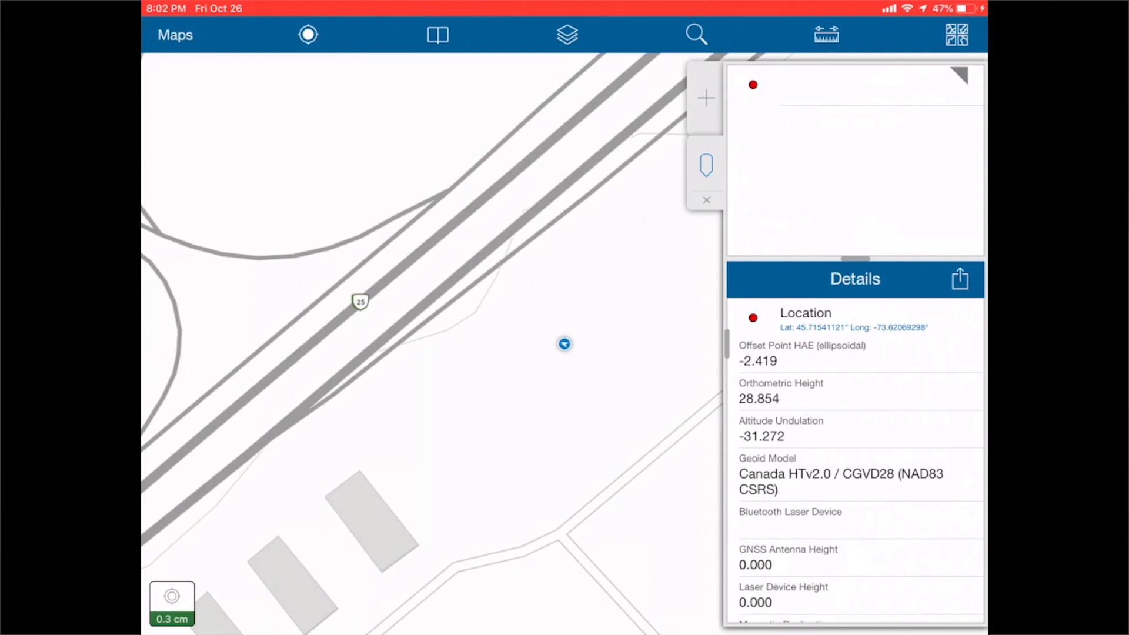
scroll(down, 3)
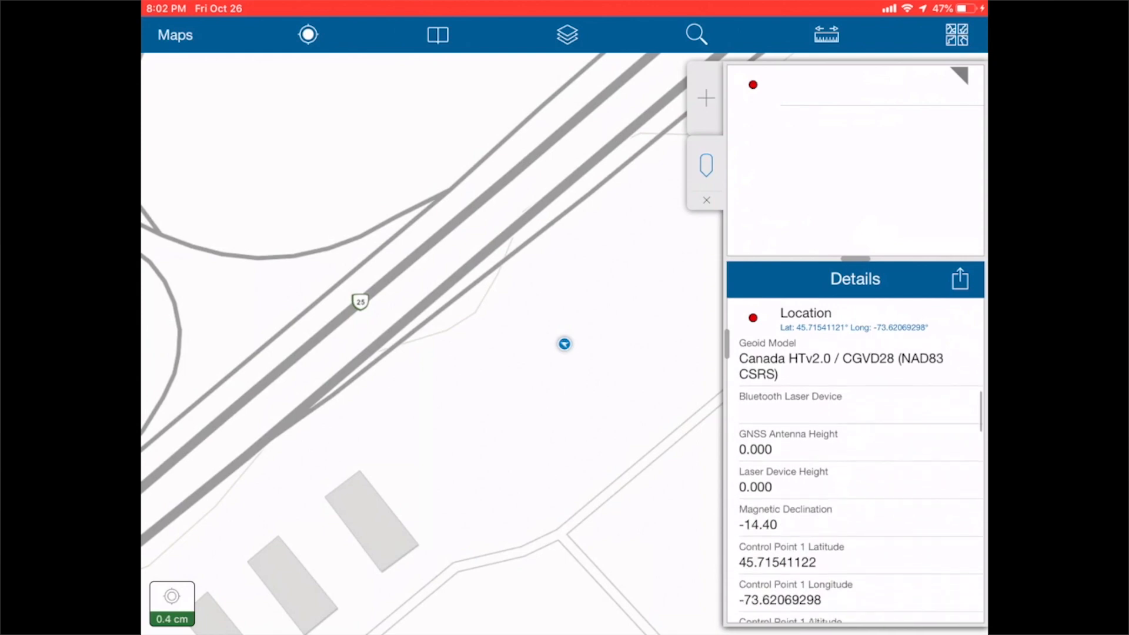
scroll(down, 3)
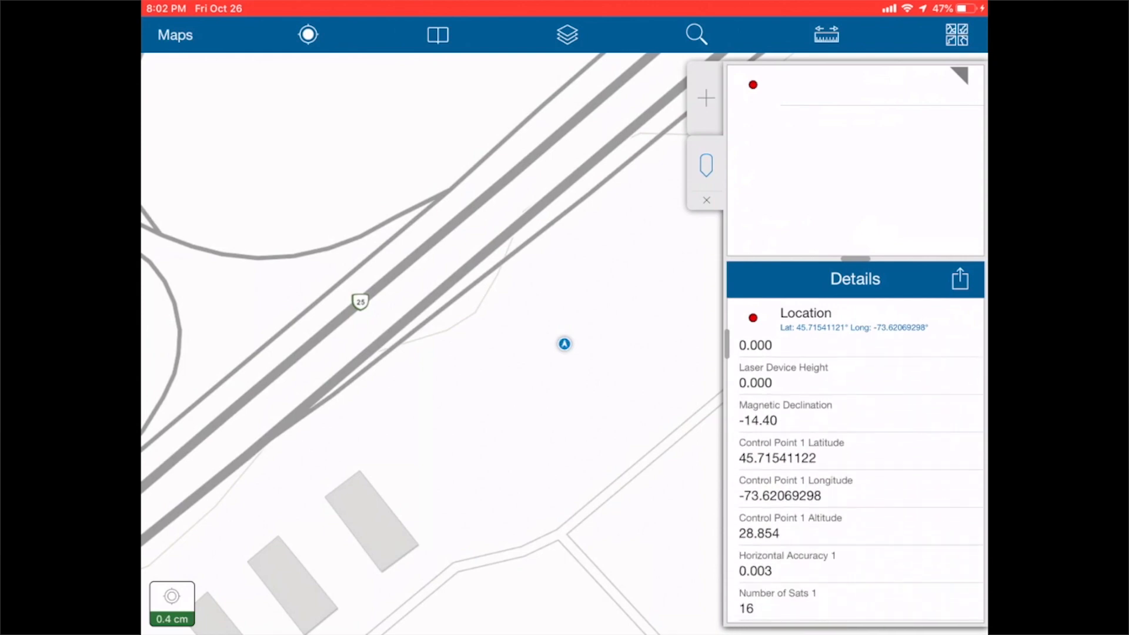